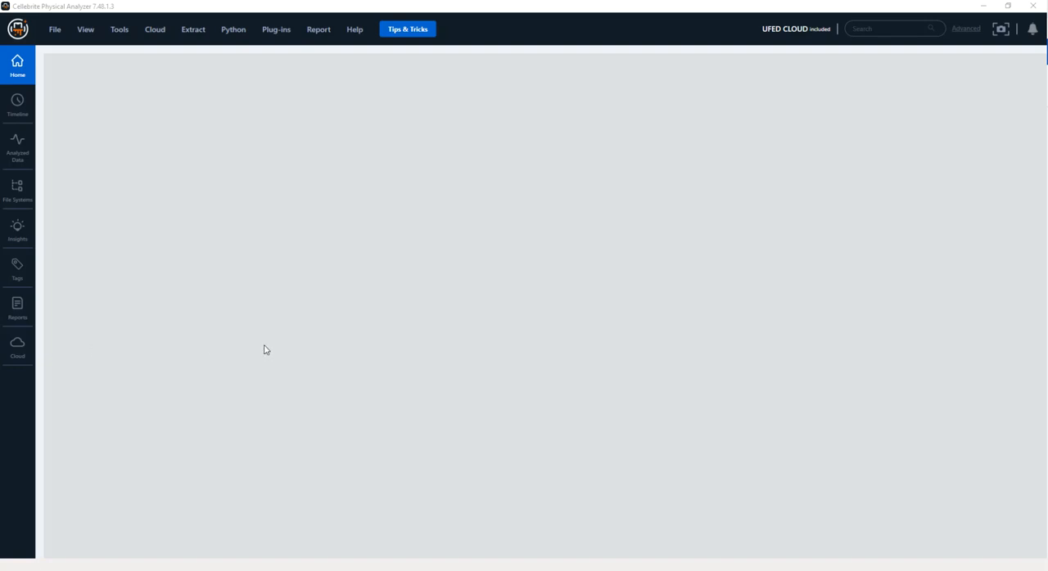
mouse_move(401, 327)
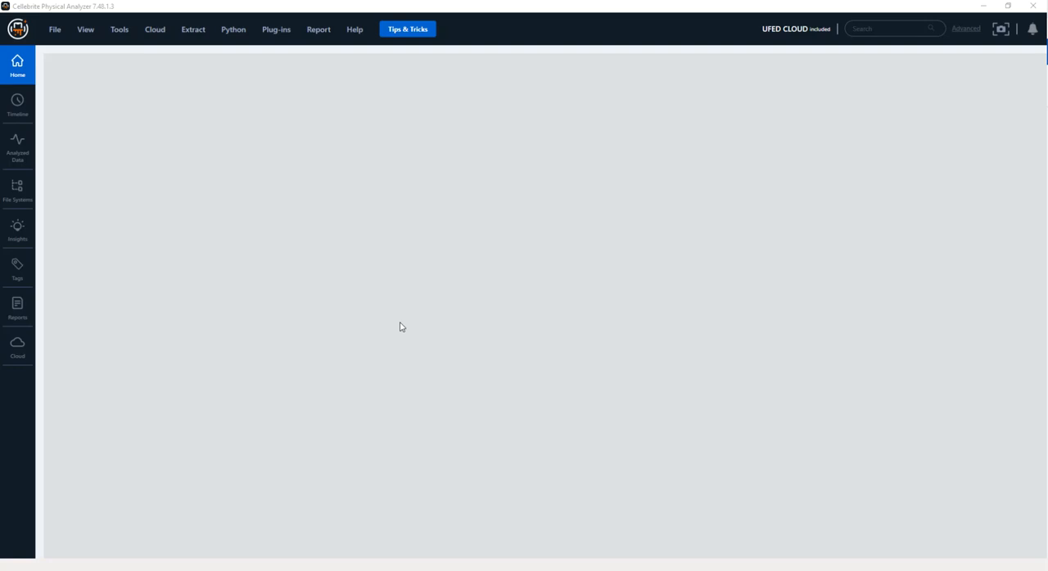
mouse_move(446, 427)
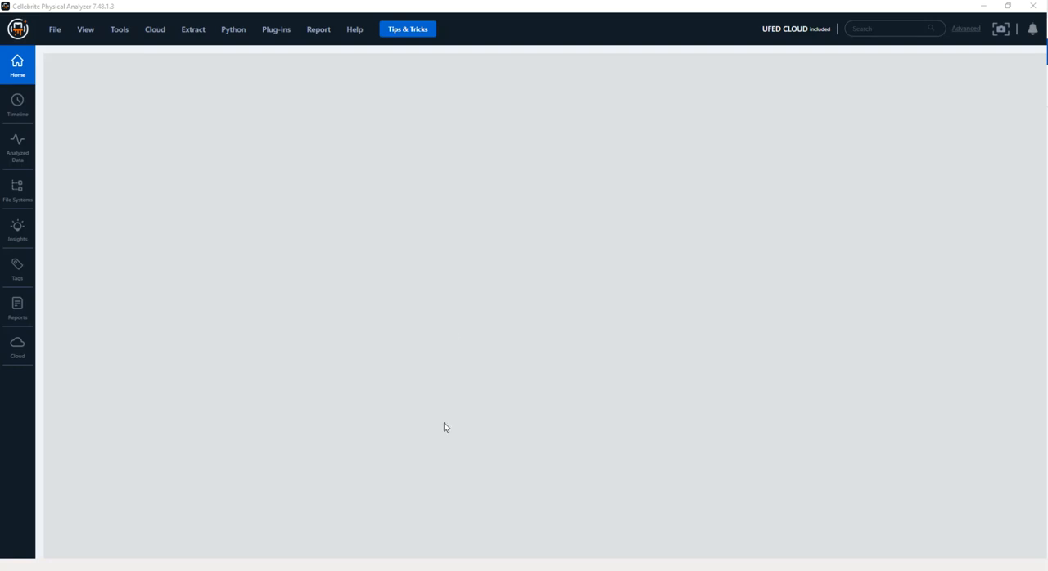
mouse_move(59, 50)
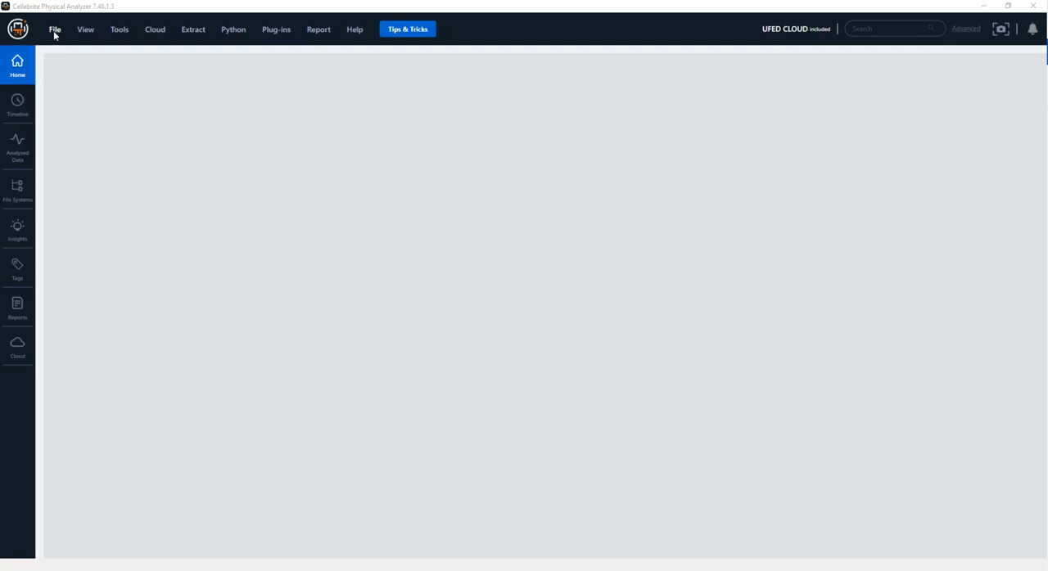
- Open a new case and load Apple_iPhone X (A1901).ufd as its extraction evidence
left_click(55, 29)
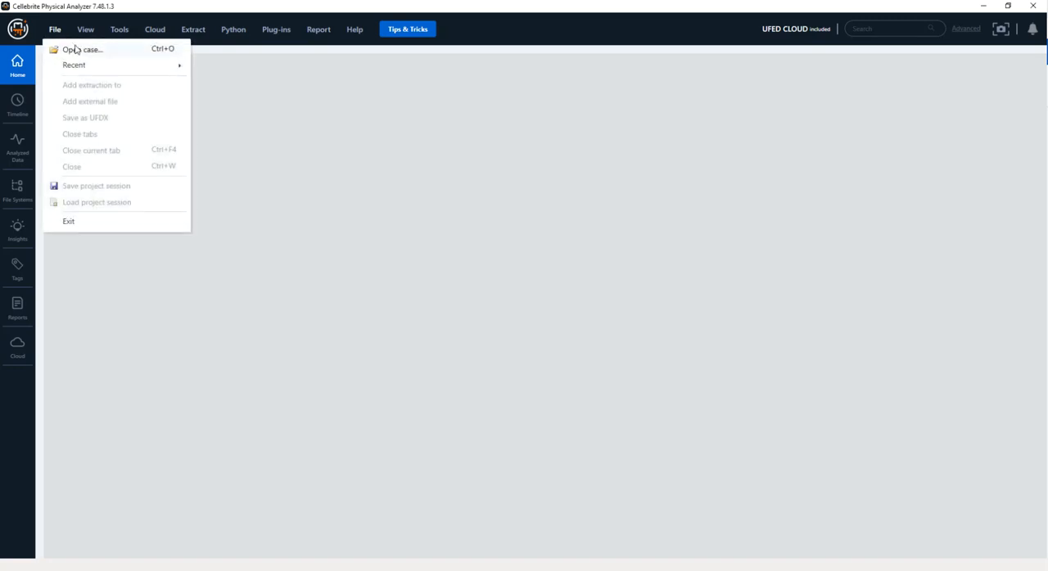
left_click(82, 49)
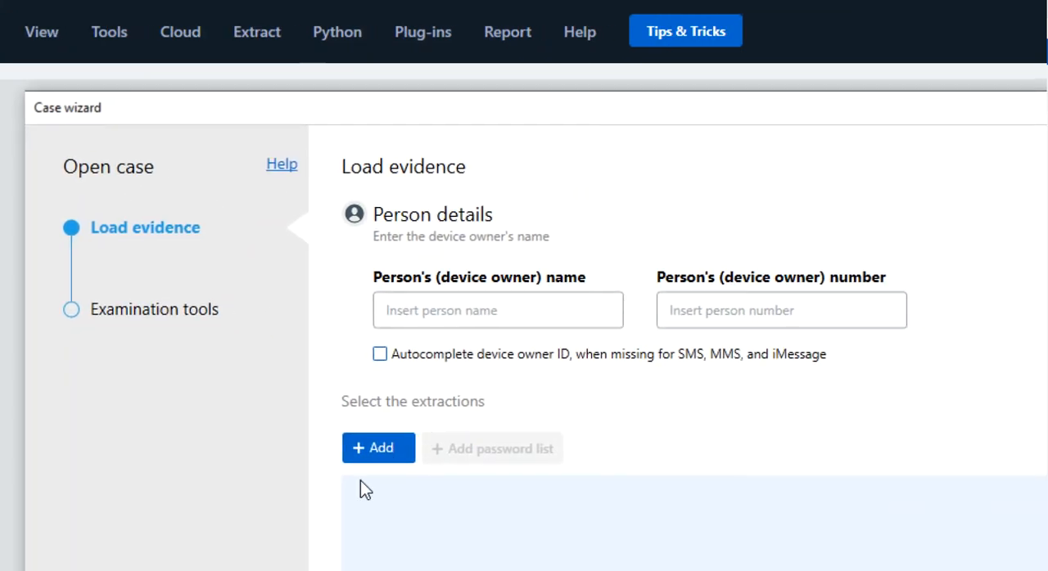
left_click(378, 448)
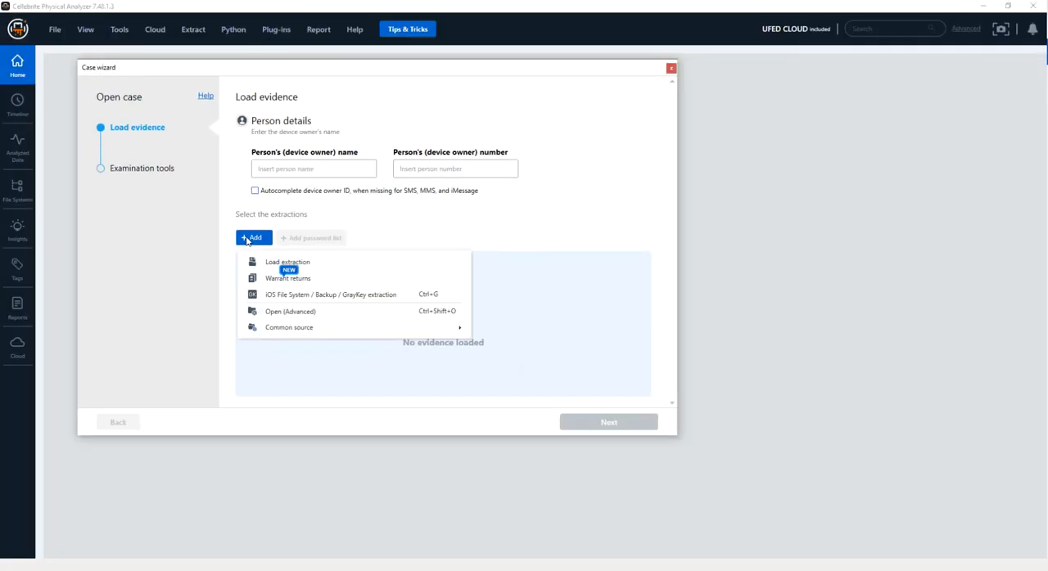
left_click(287, 261)
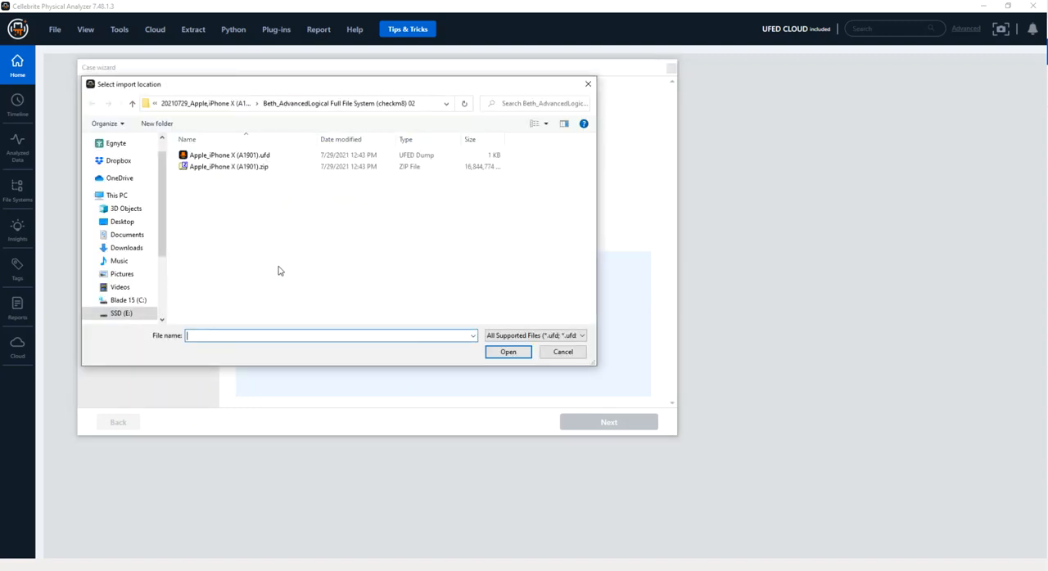
left_click(229, 155)
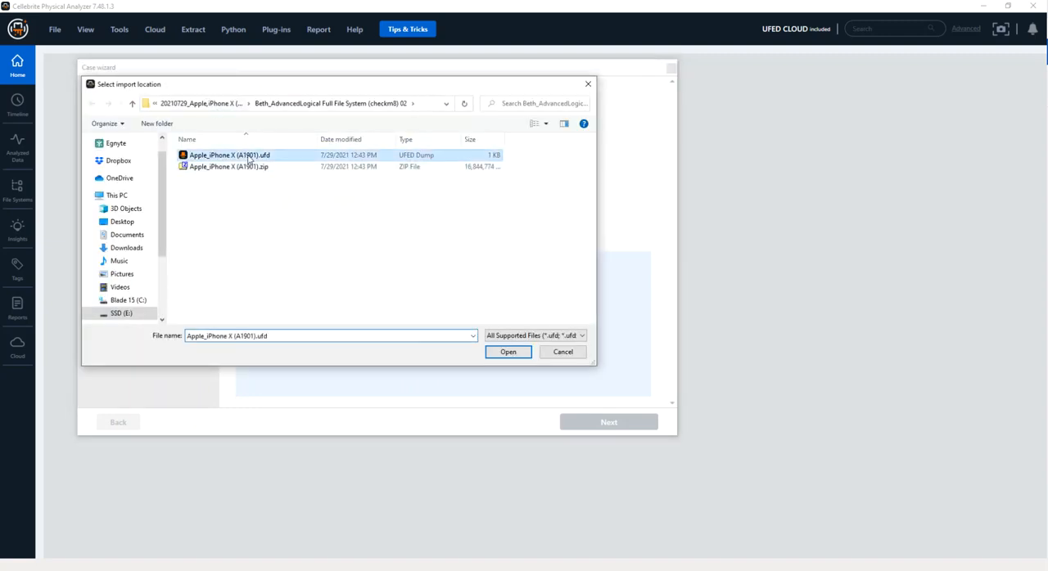
left_click(508, 352)
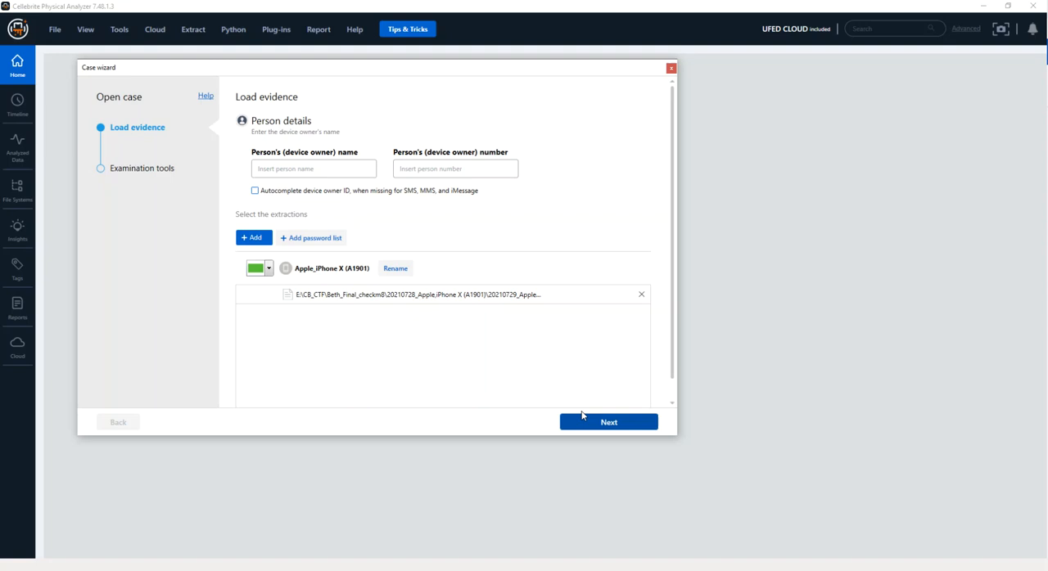
- Advance the Case wizard to examination tools and scroll down to Enrichment engines
left_click(608, 421)
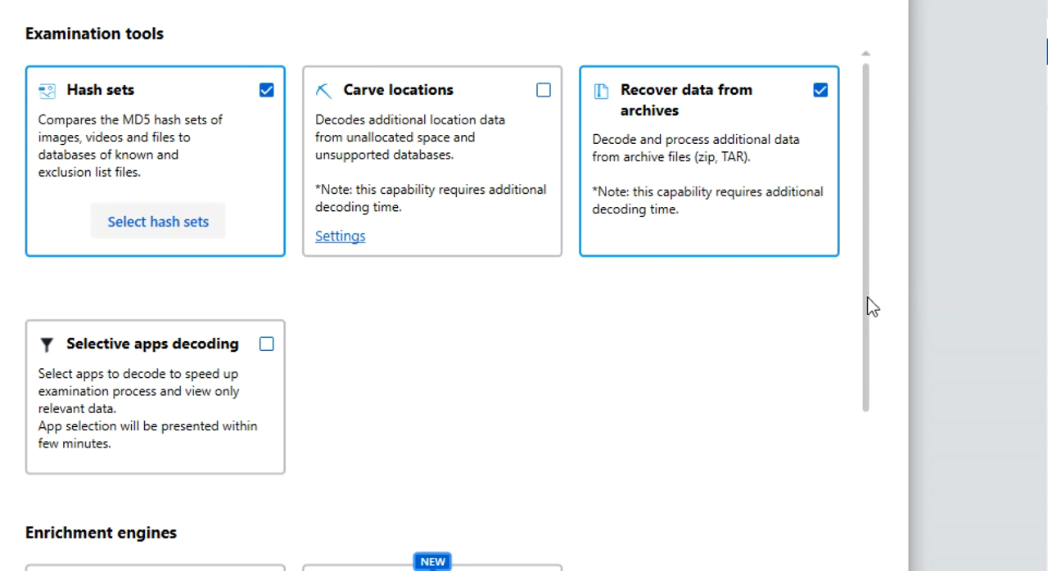
scroll("down", 3)
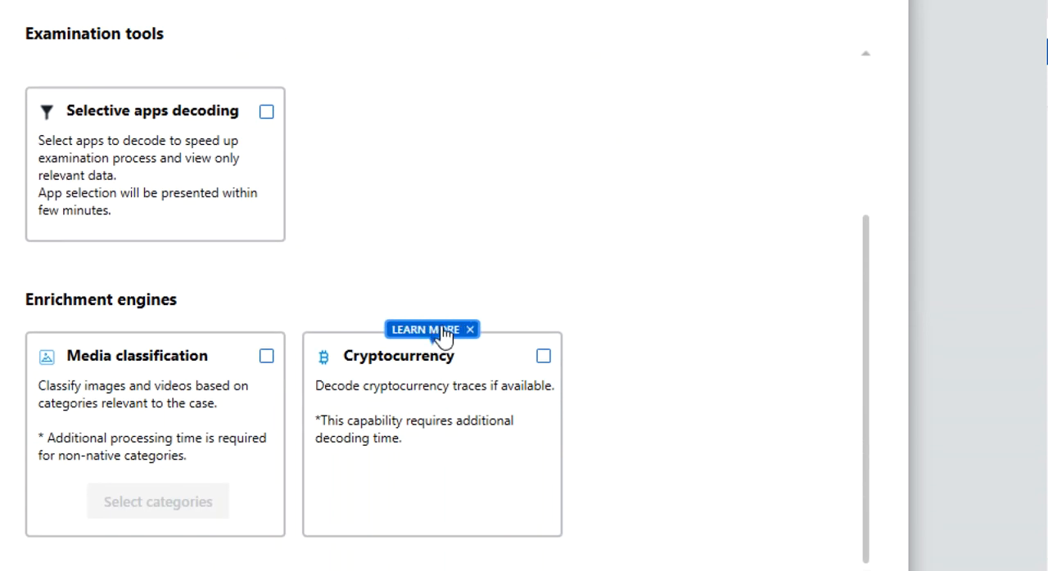
- Read and dismiss the Cryptocurrency enrichment note, then examine data with Cryptocurrency enrichment enabled
left_click(426, 329)
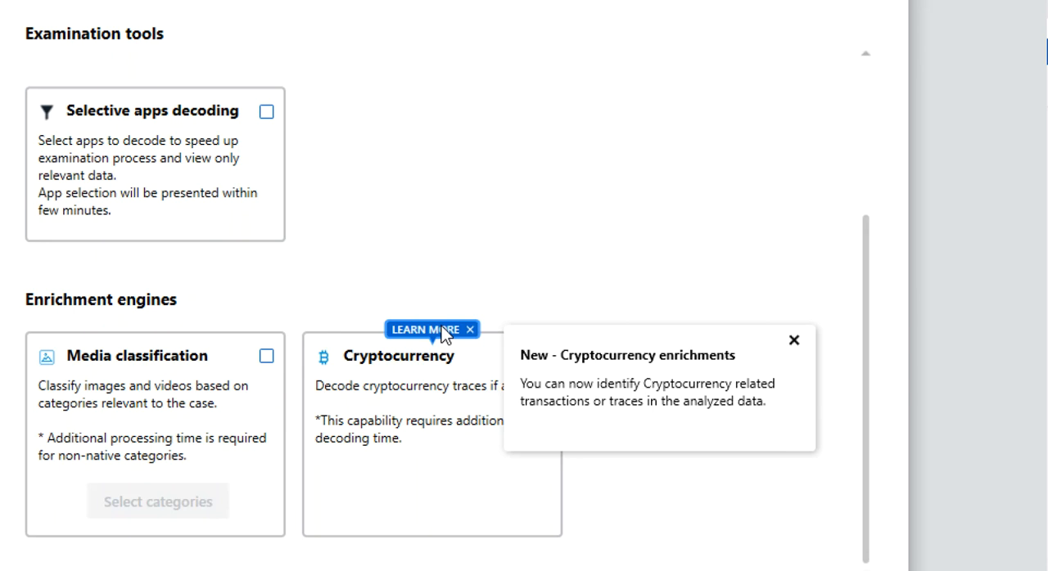
mouse_move(798, 344)
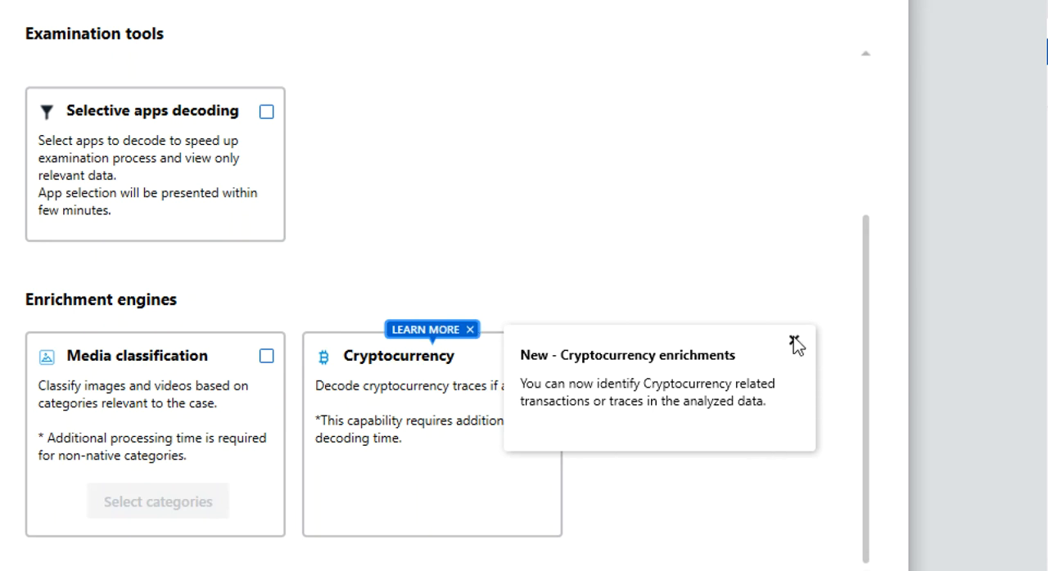
left_click(792, 340)
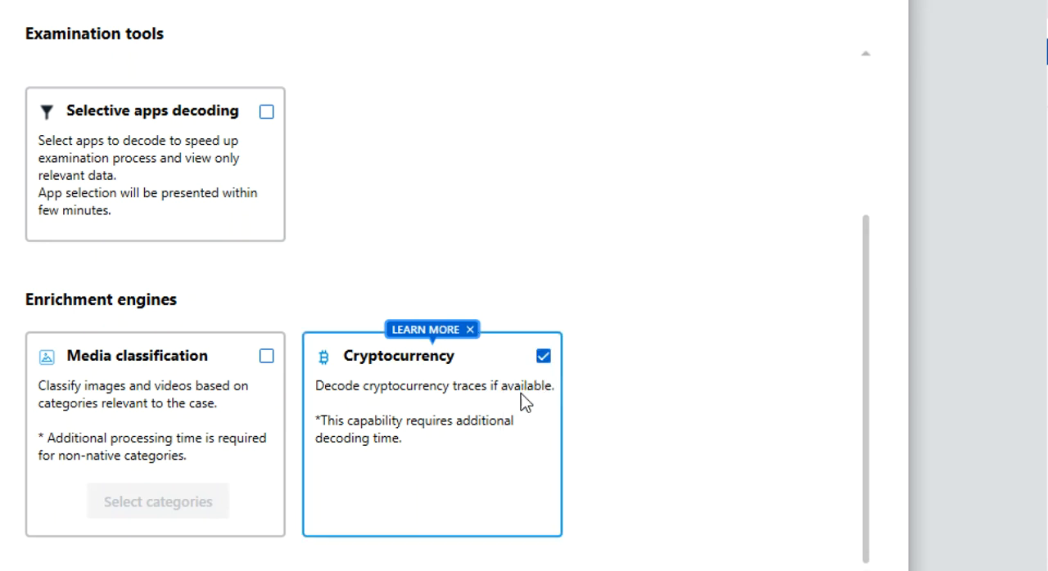
mouse_move(469, 461)
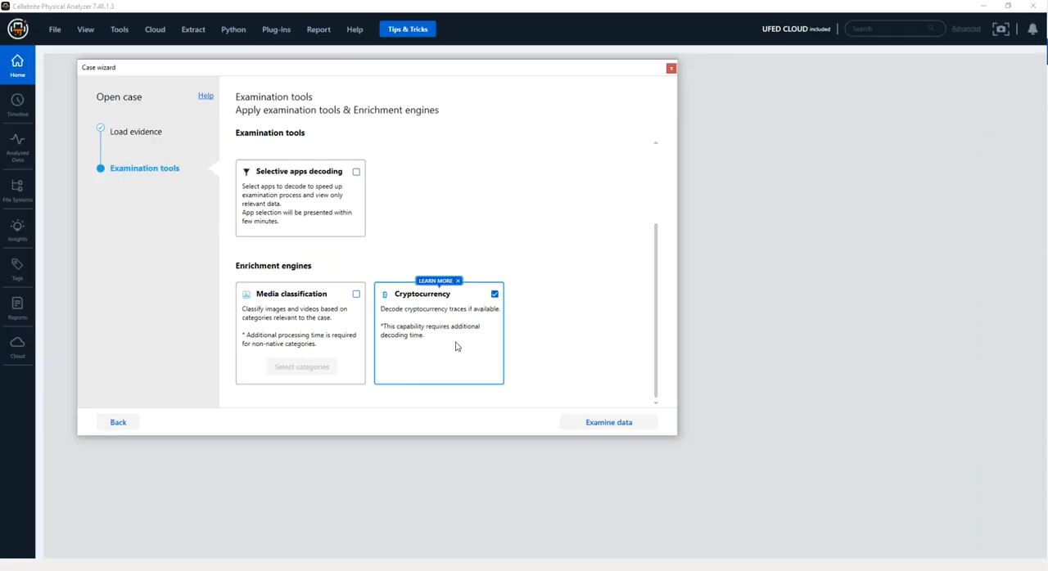
mouse_move(608, 422)
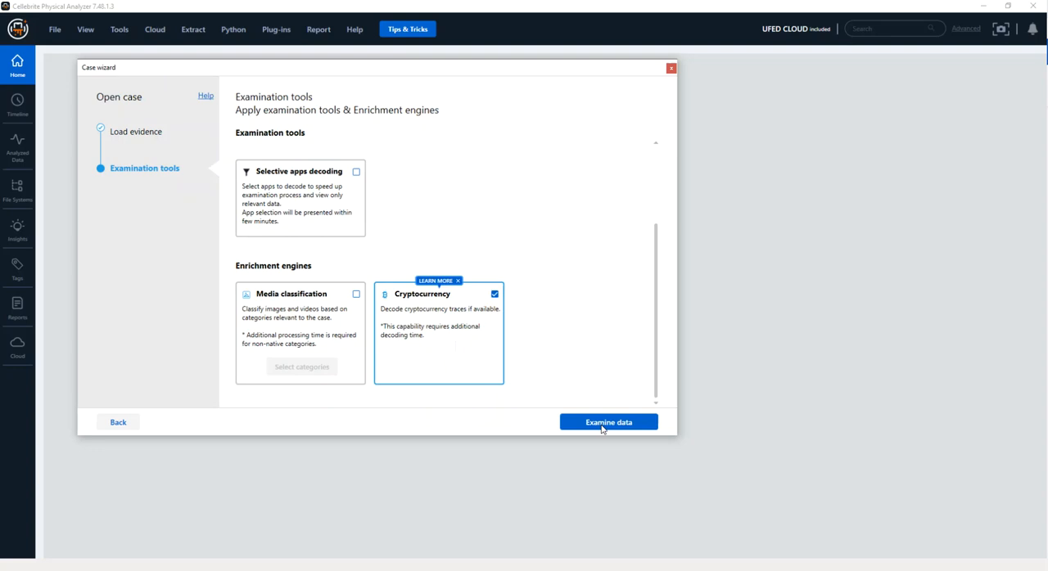
left_click(608, 421)
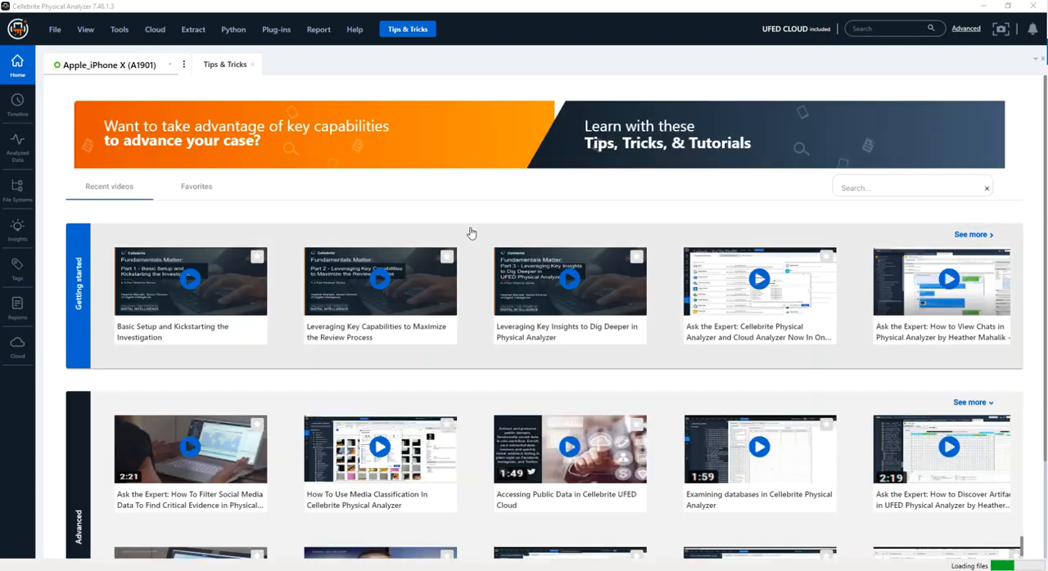